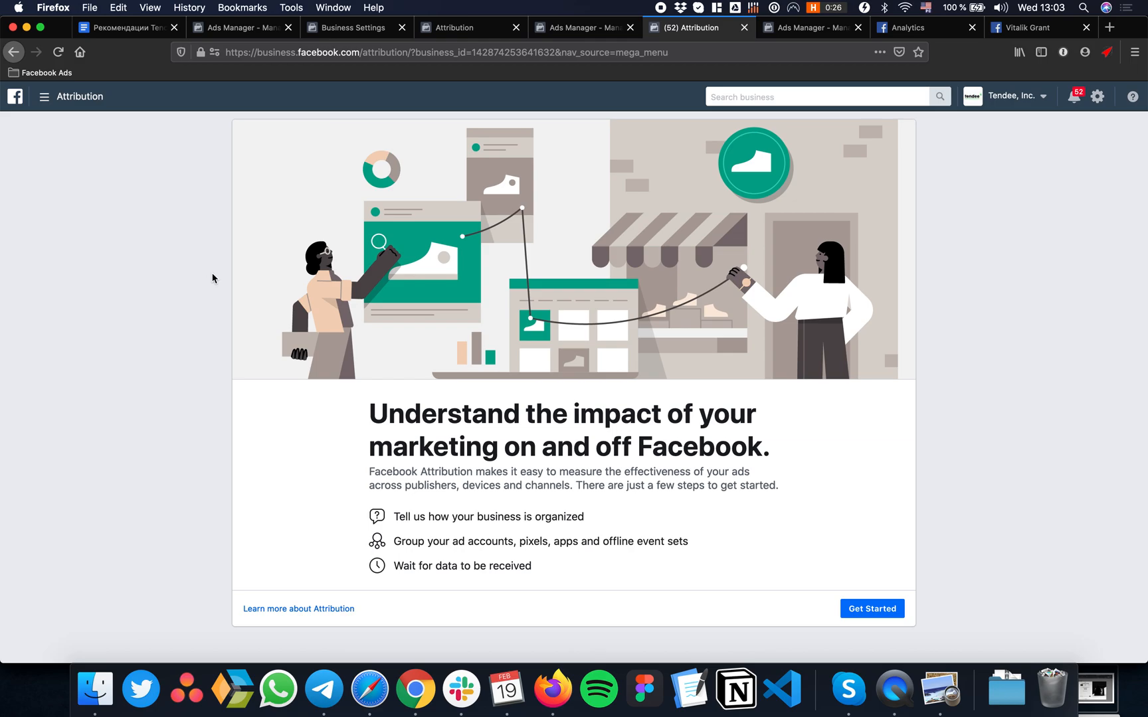
{"action": "mouse_move", "coordinate": [490, 330]}
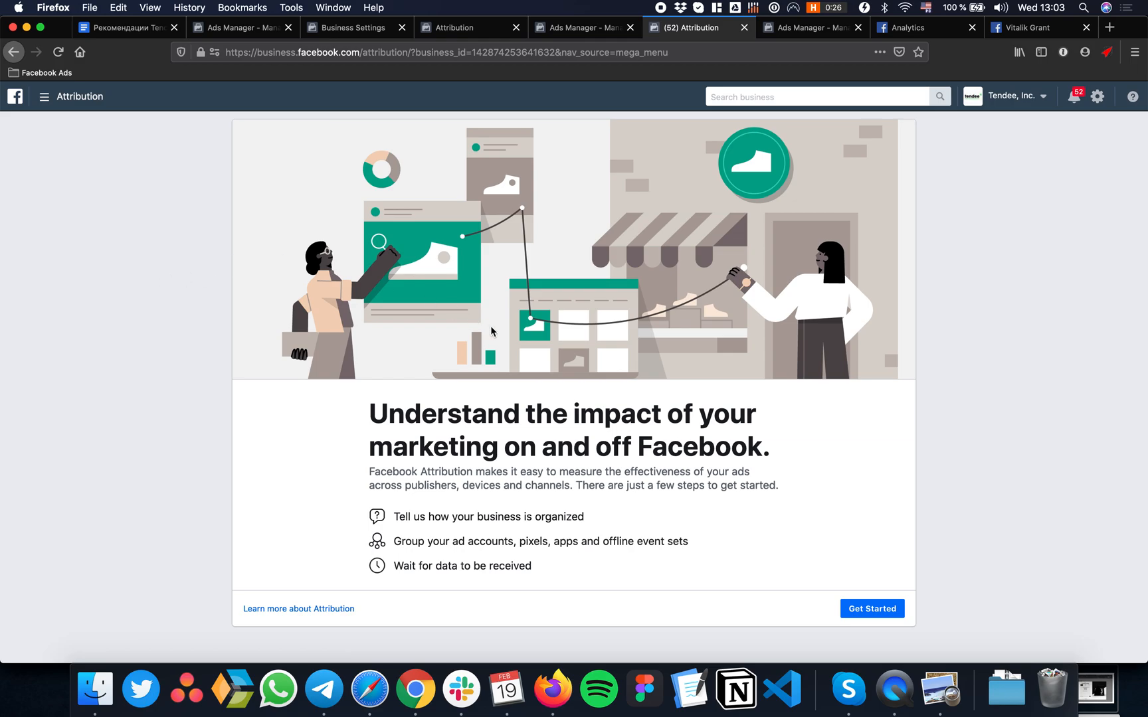
- Open Business Settings from the business tools menu
{"action": "left_click", "coordinate": [44, 96]}
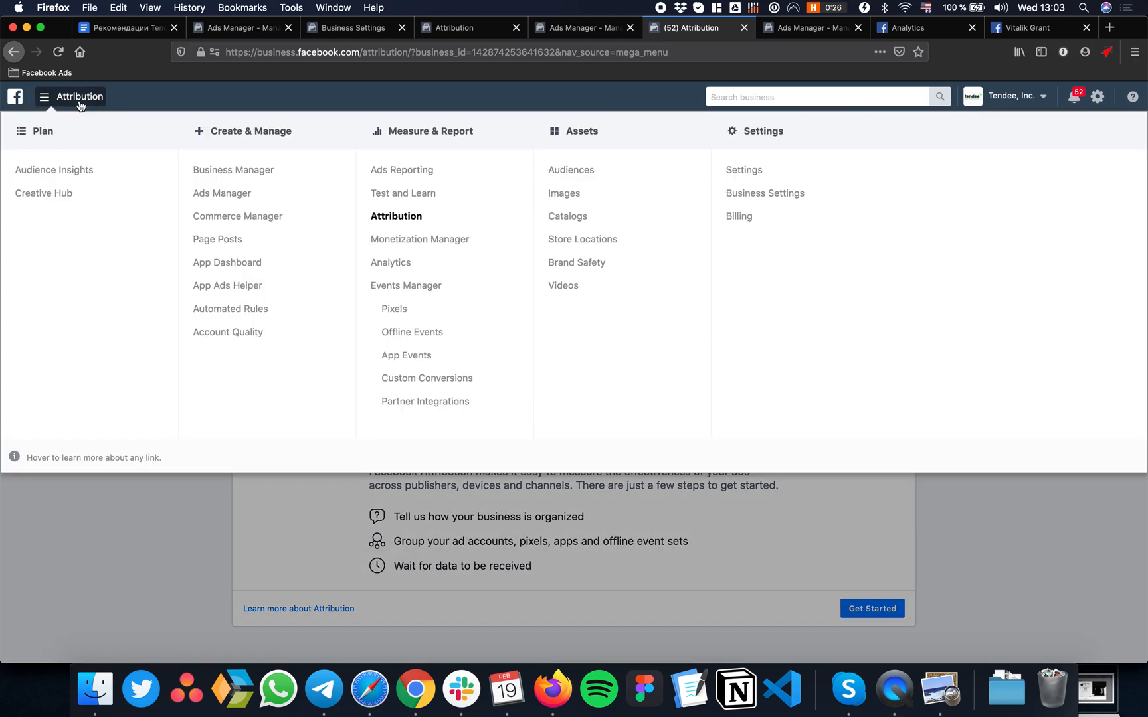
{"action": "left_click", "coordinate": [764, 193]}
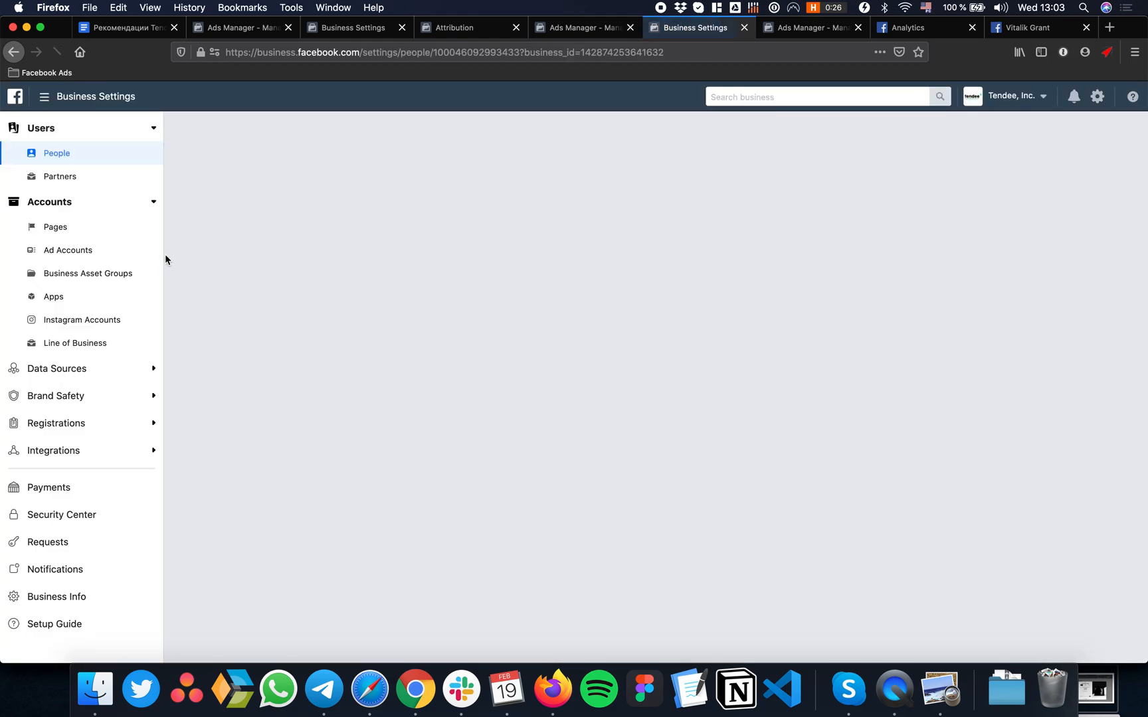
- Check the empty Line of Business list, then return to Attribution
{"action": "left_click", "coordinate": [74, 343]}
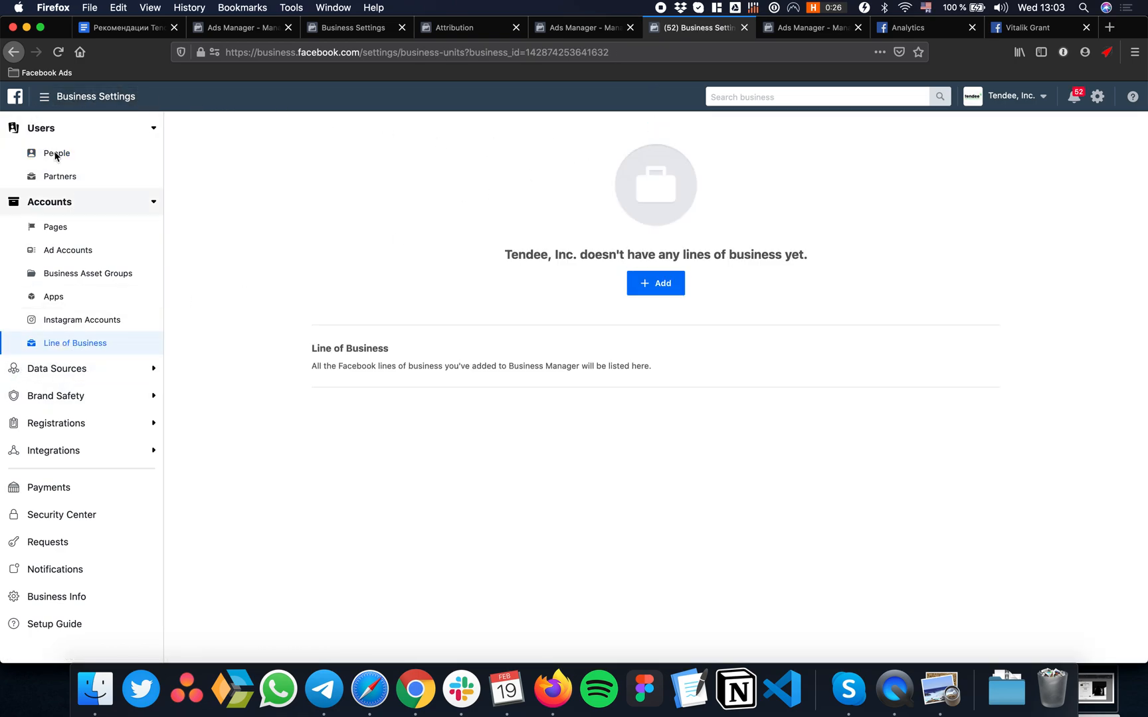
{"action": "mouse_move", "coordinate": [124, 350]}
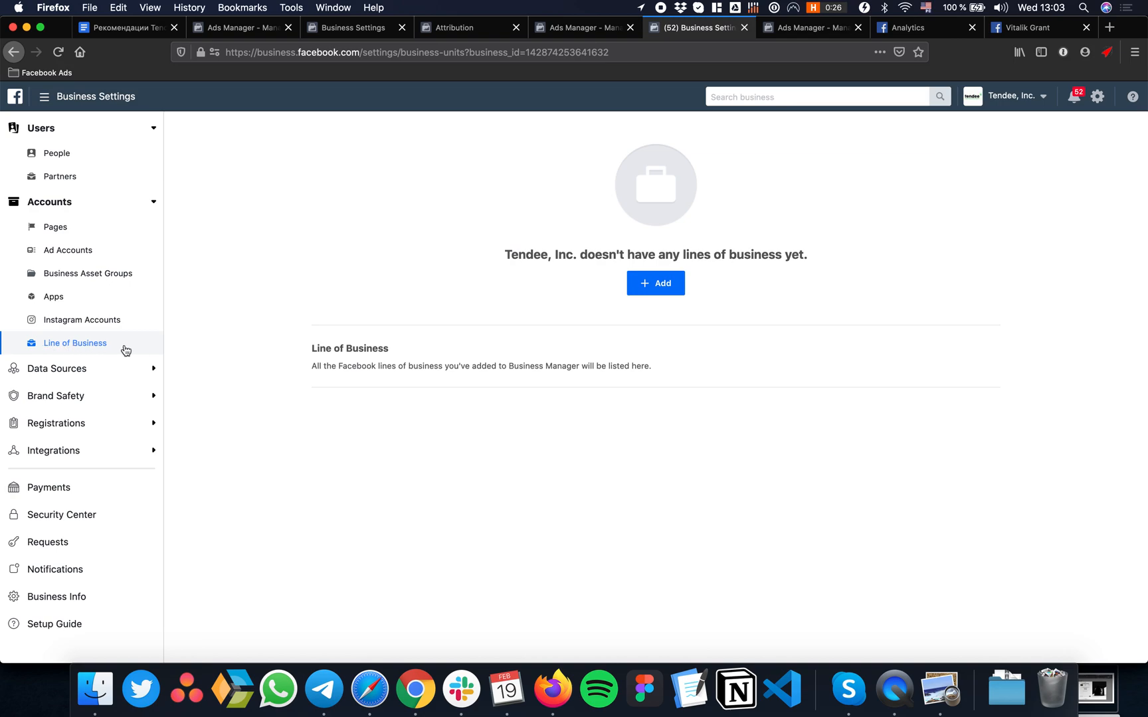
{"action": "mouse_move", "coordinate": [466, 331]}
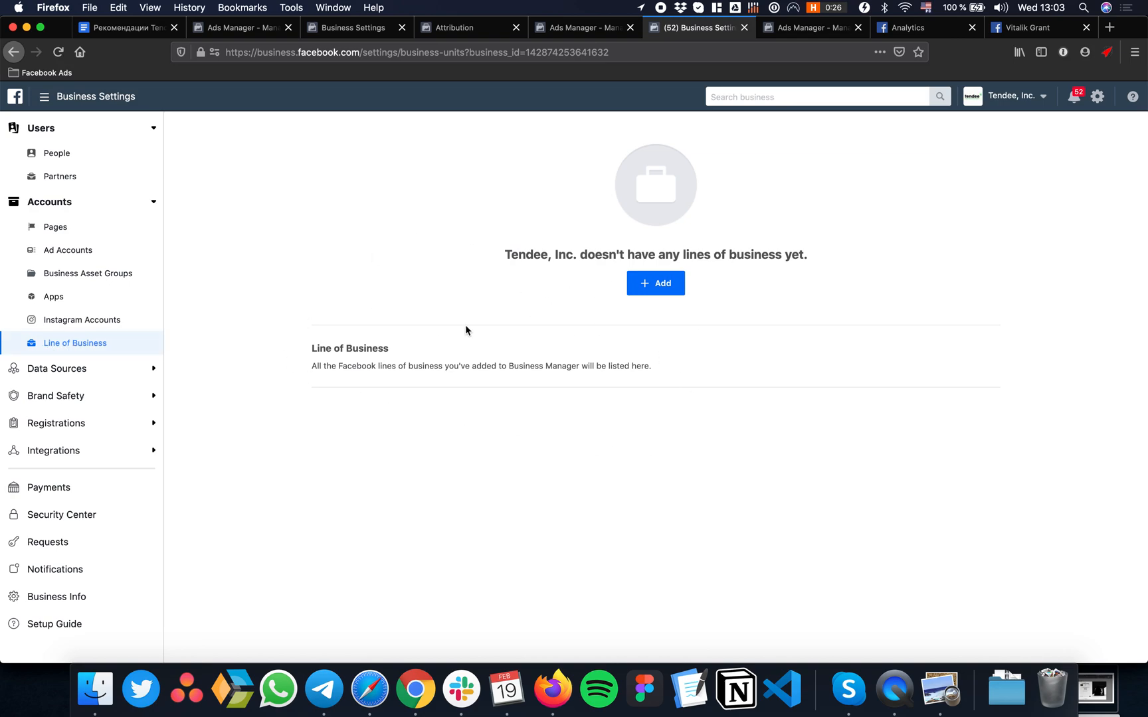
{"action": "left_click", "coordinate": [43, 95]}
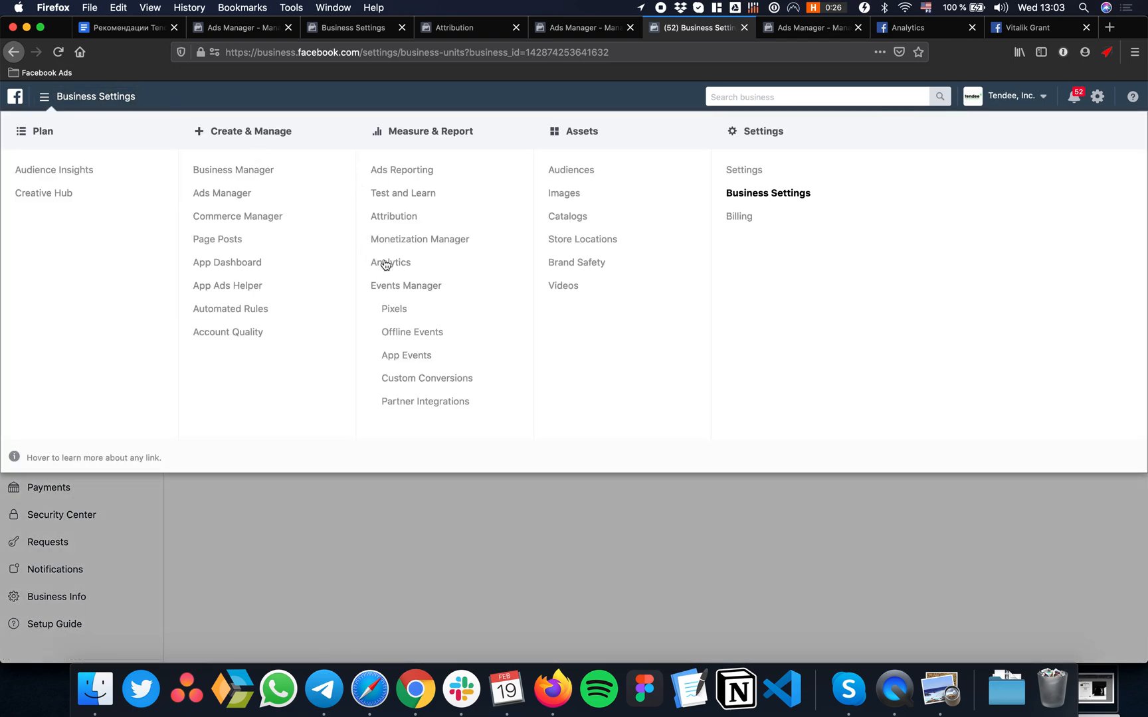
{"action": "left_click", "coordinate": [393, 215]}
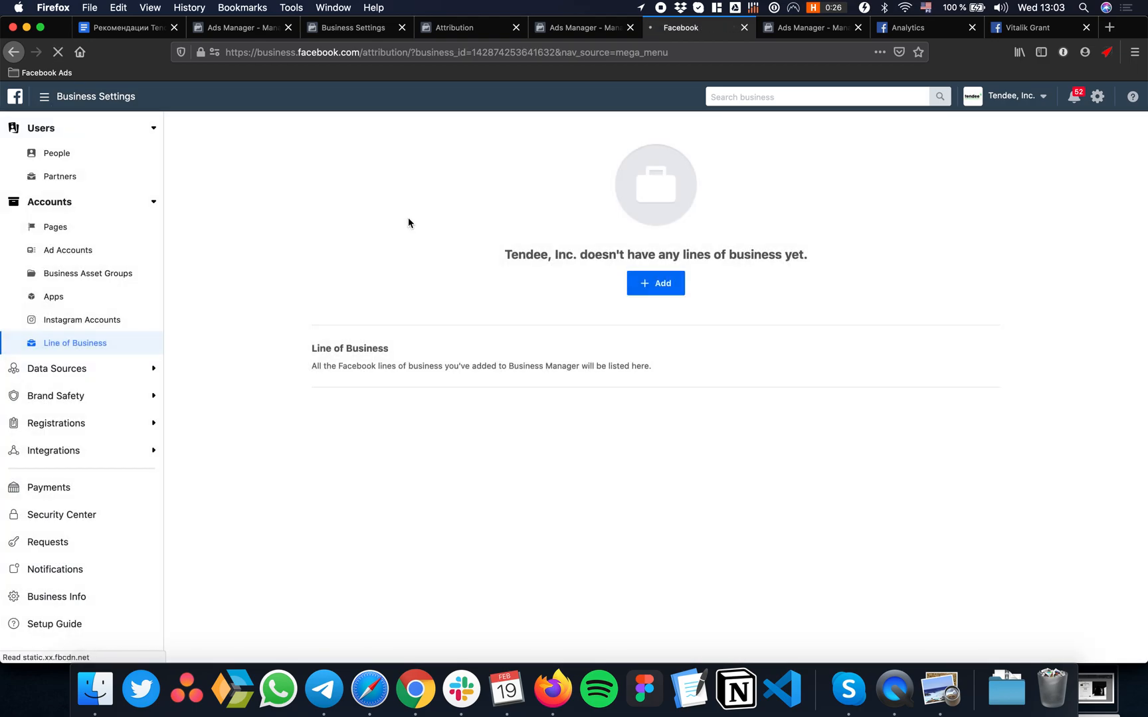
- Start the Attribution setup and select Single business as the organization type
{"action": "left_click", "coordinate": [468, 27]}
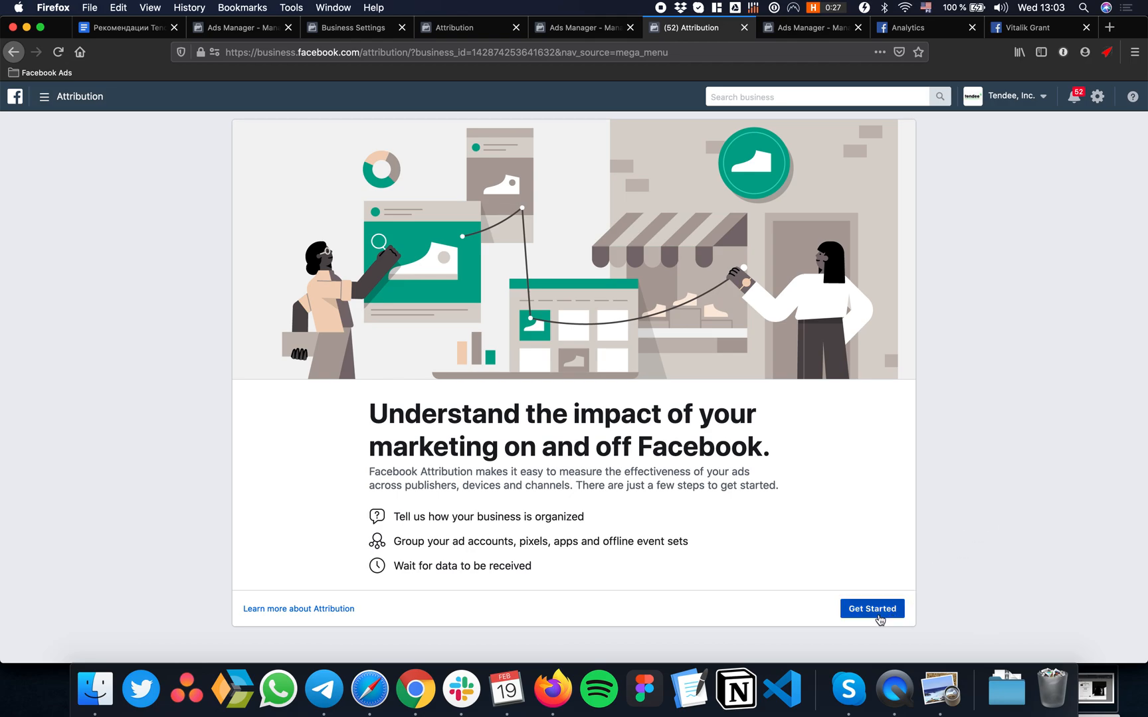
{"action": "left_click", "coordinate": [870, 608]}
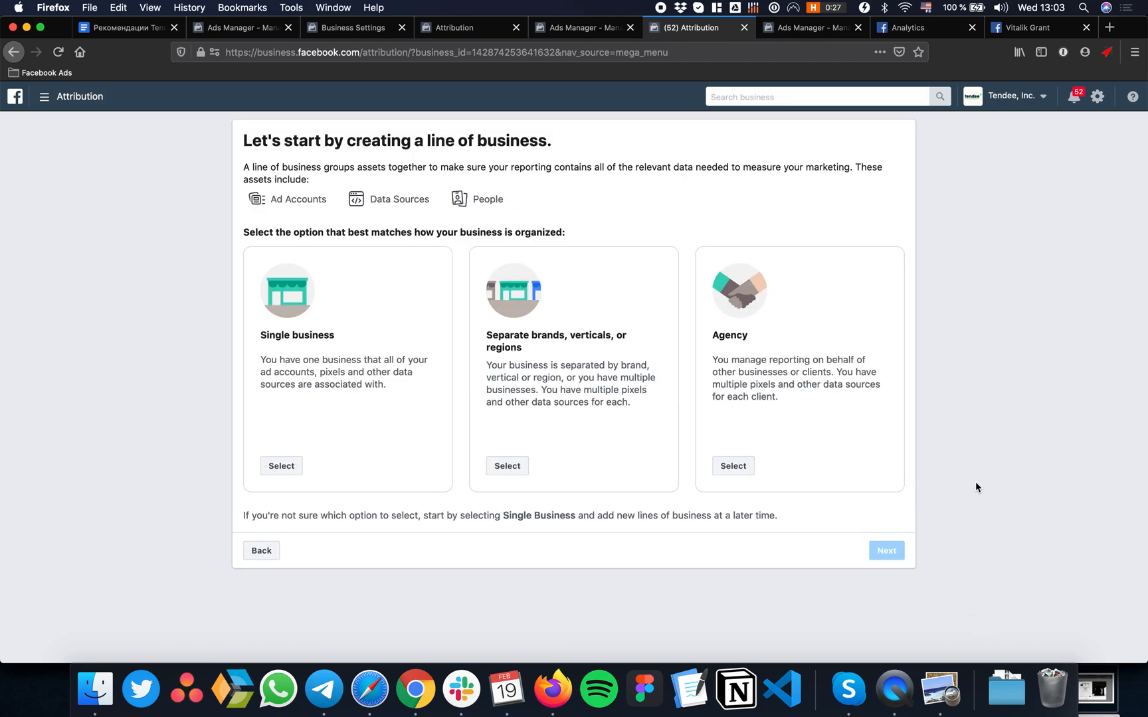
{"action": "mouse_move", "coordinate": [178, 200]}
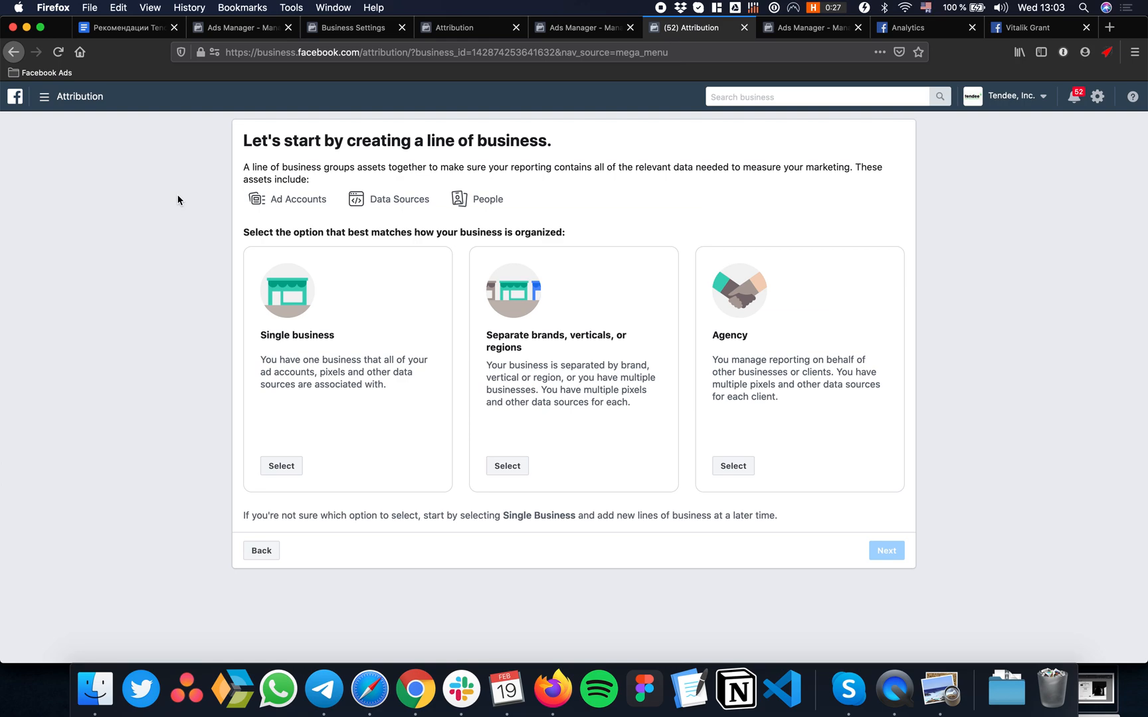
{"action": "mouse_move", "coordinate": [431, 310]}
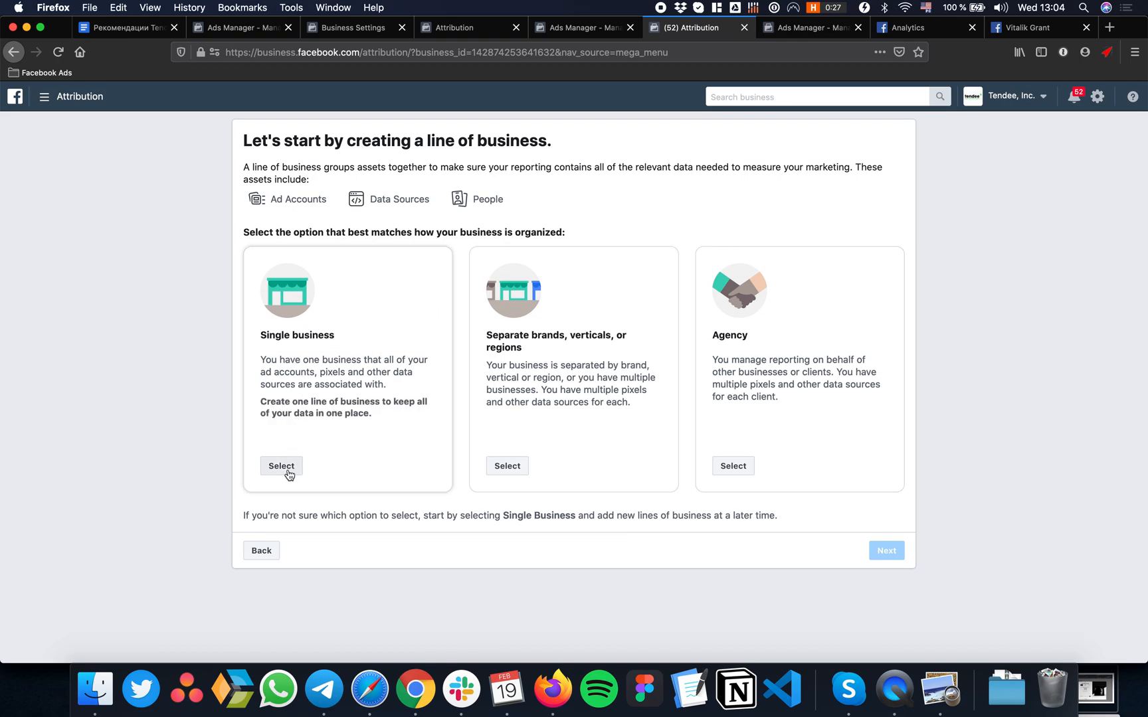
{"action": "left_click", "coordinate": [281, 467]}
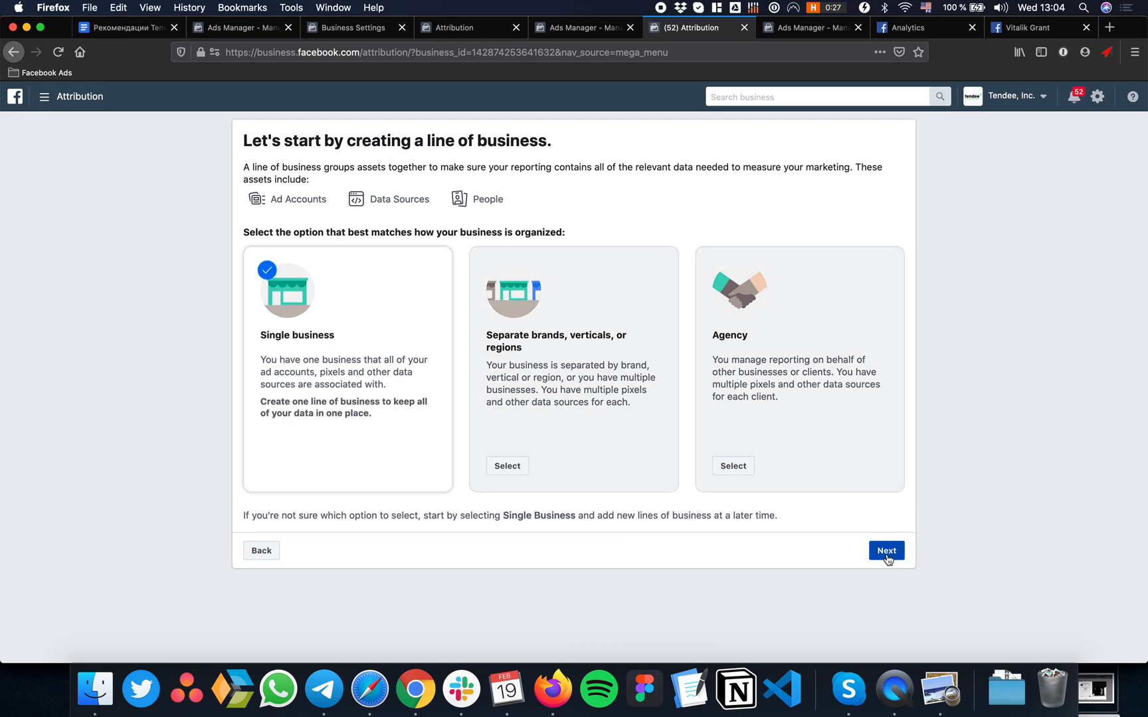
{"action": "left_click", "coordinate": [886, 551]}
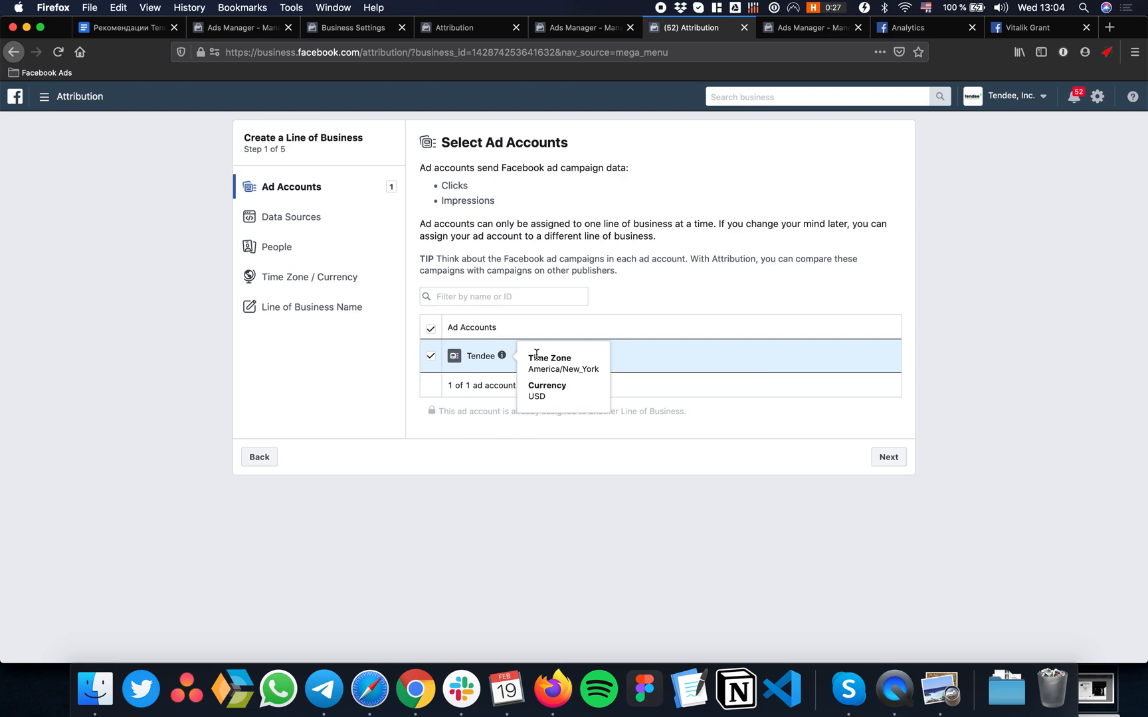
{"action": "left_click", "coordinate": [887, 457]}
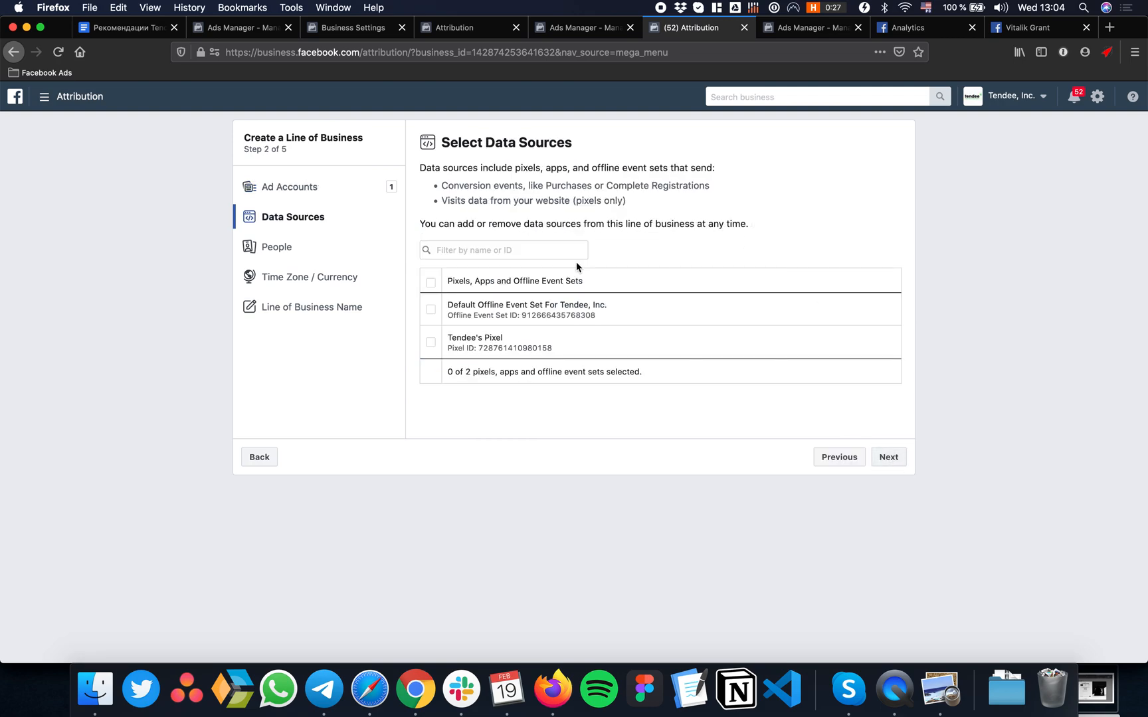
{"action": "mouse_move", "coordinate": [467, 349]}
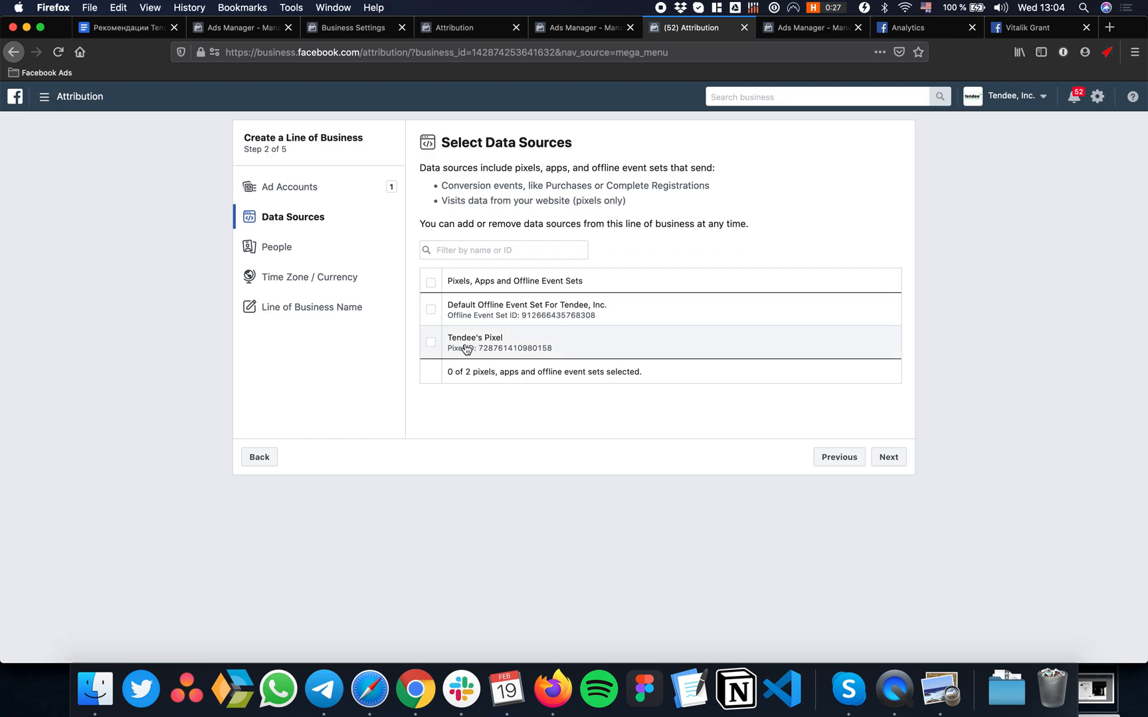
{"action": "mouse_move", "coordinate": [518, 350]}
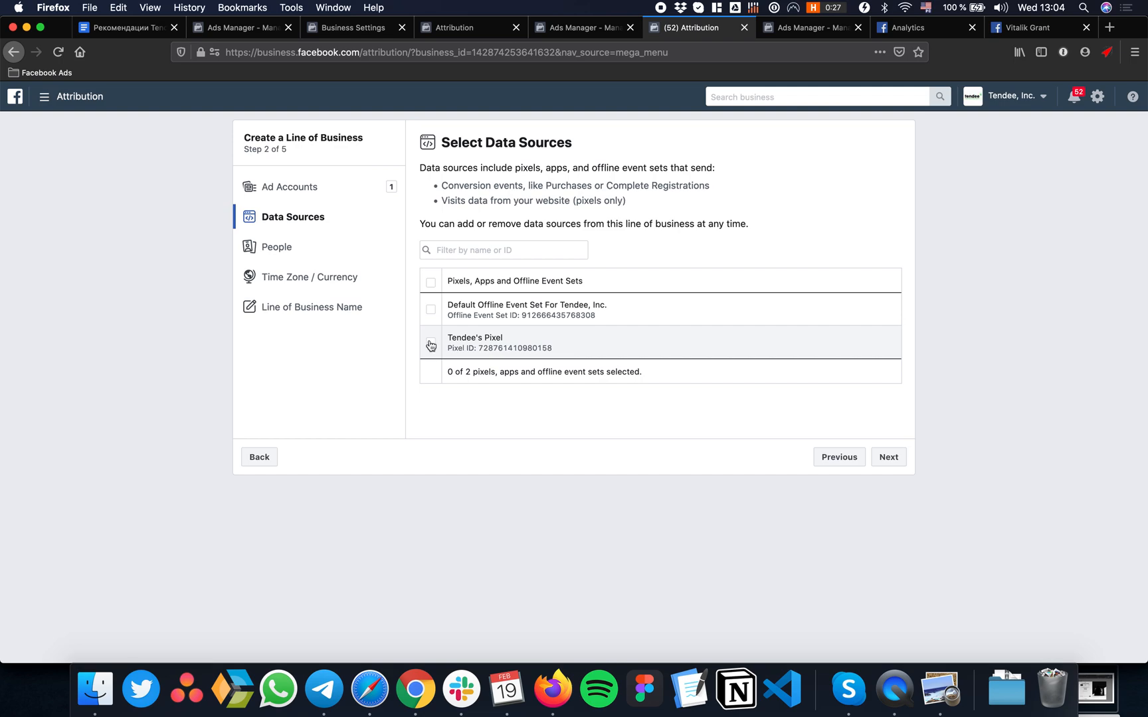
{"action": "left_click", "coordinate": [888, 457]}
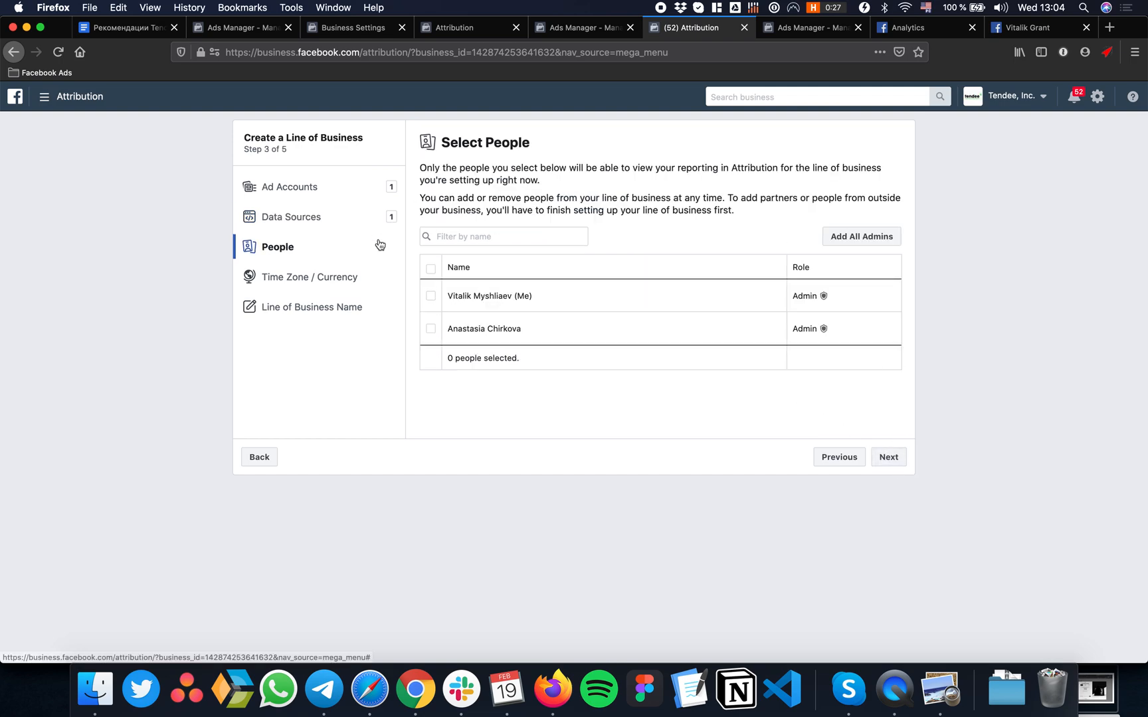
{"action": "left_click", "coordinate": [430, 296]}
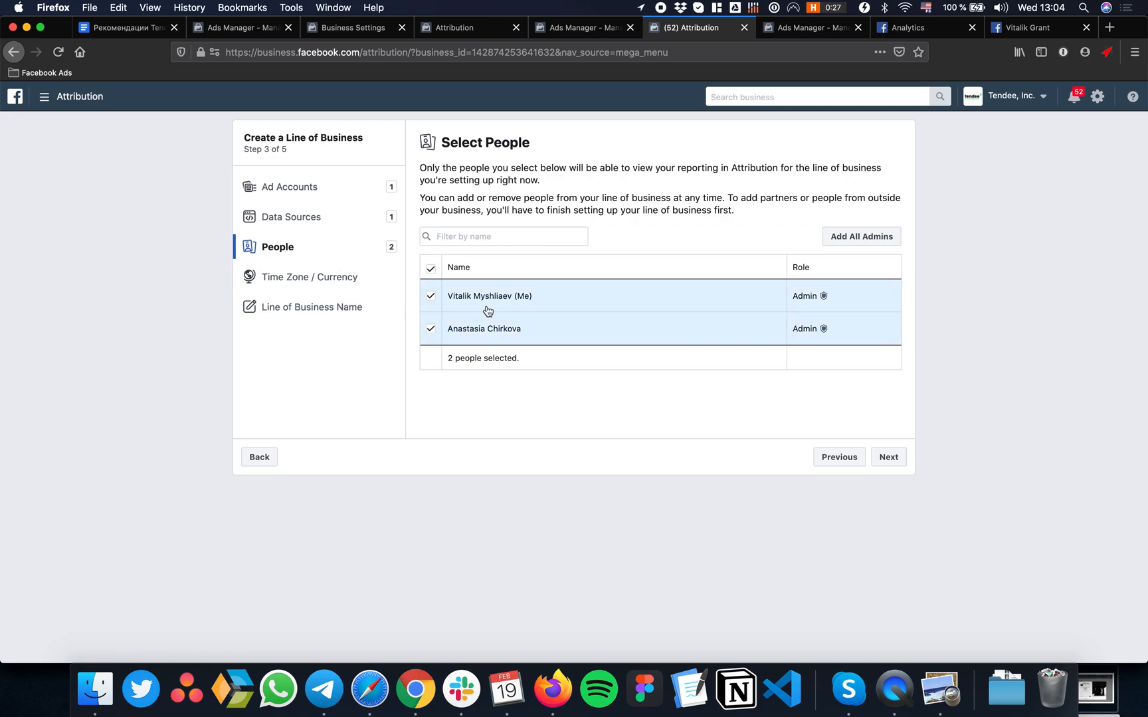
{"action": "mouse_move", "coordinate": [522, 318]}
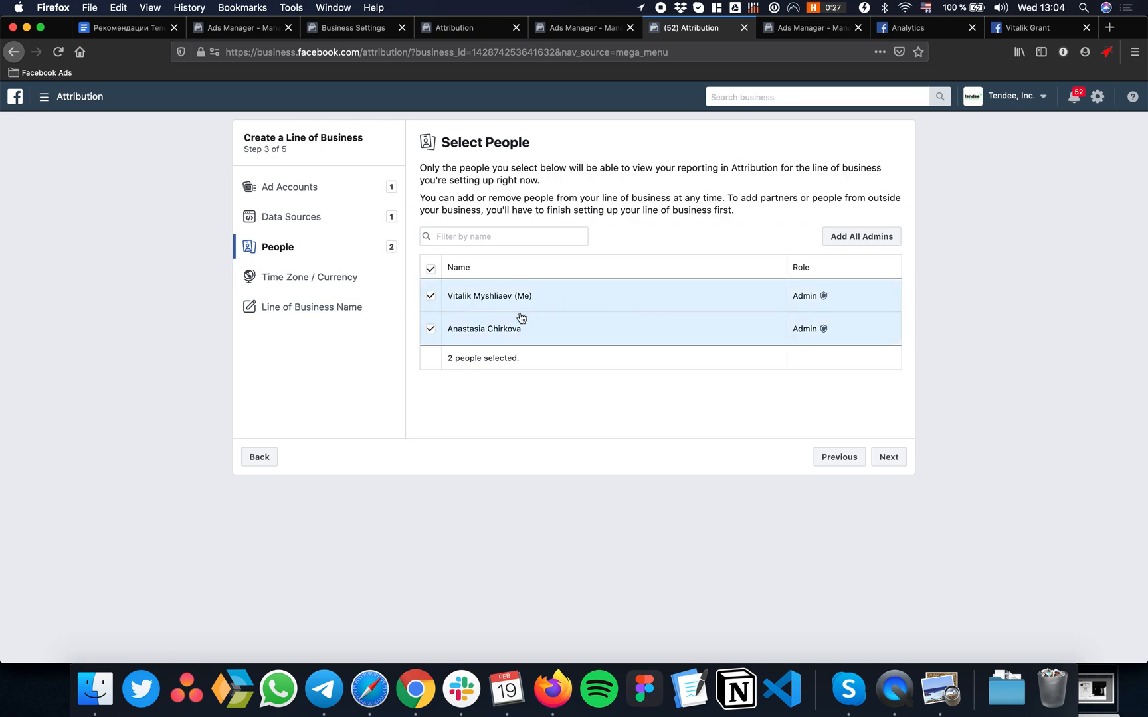
{"action": "mouse_move", "coordinate": [705, 412]}
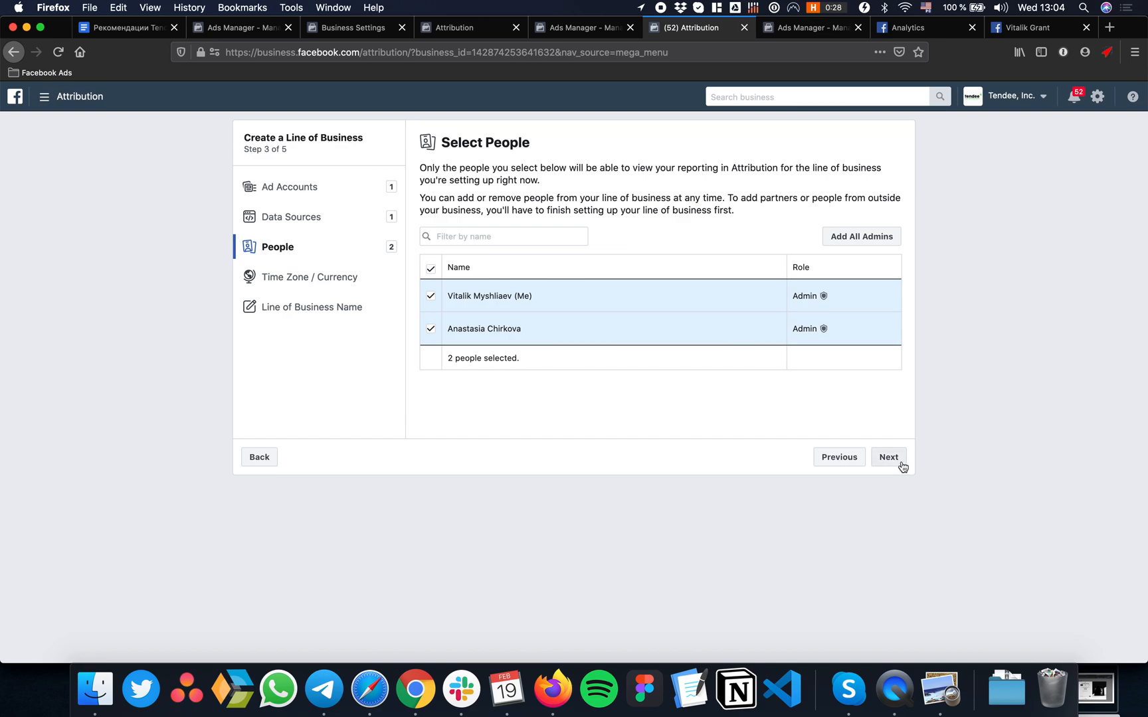
- Keep Eastern Time as the time zone and US Dollars as currency
{"action": "left_click", "coordinate": [888, 457]}
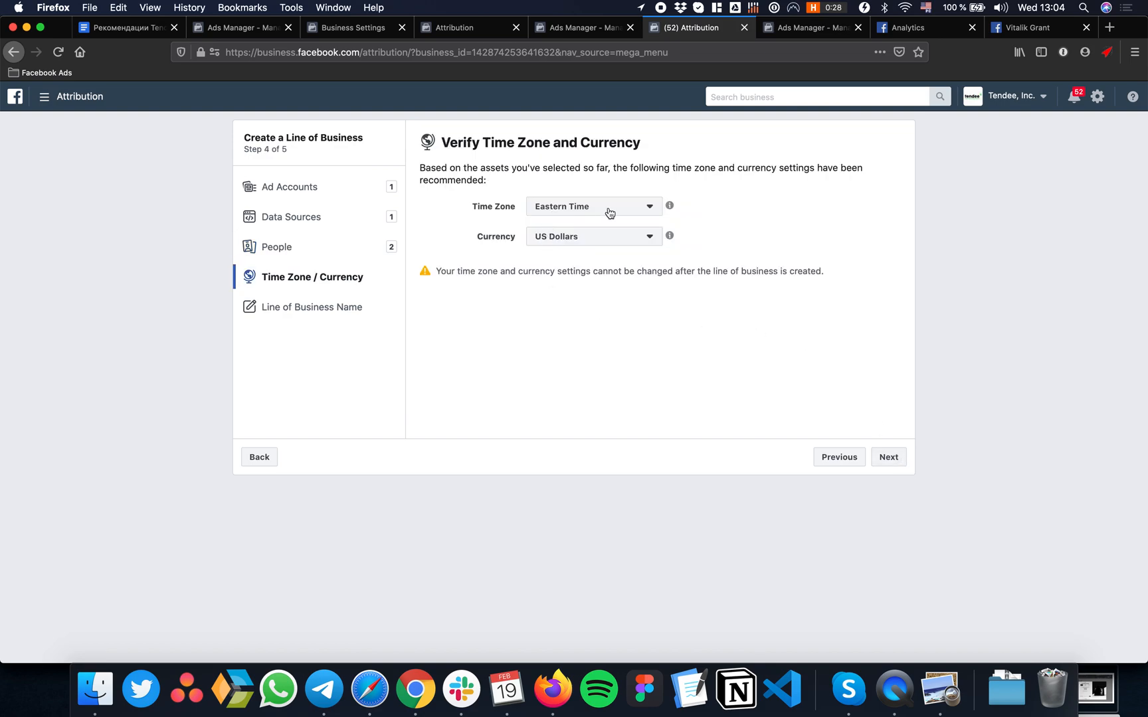
{"action": "left_click", "coordinate": [594, 206]}
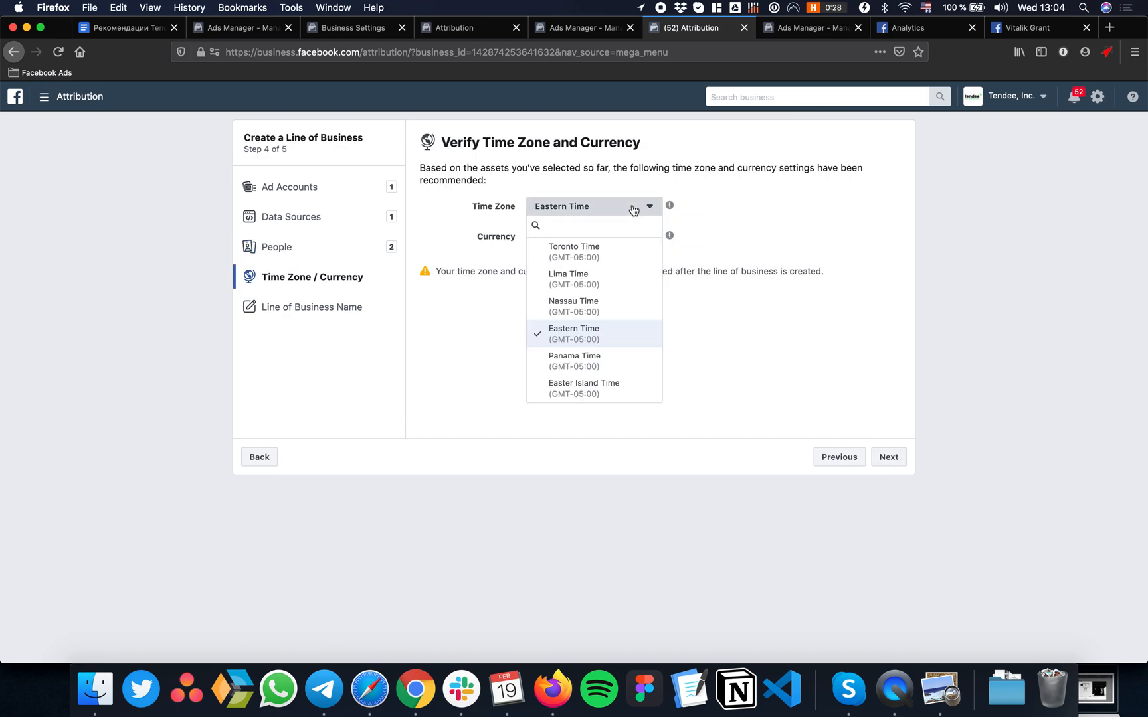
{"action": "left_click", "coordinate": [591, 236]}
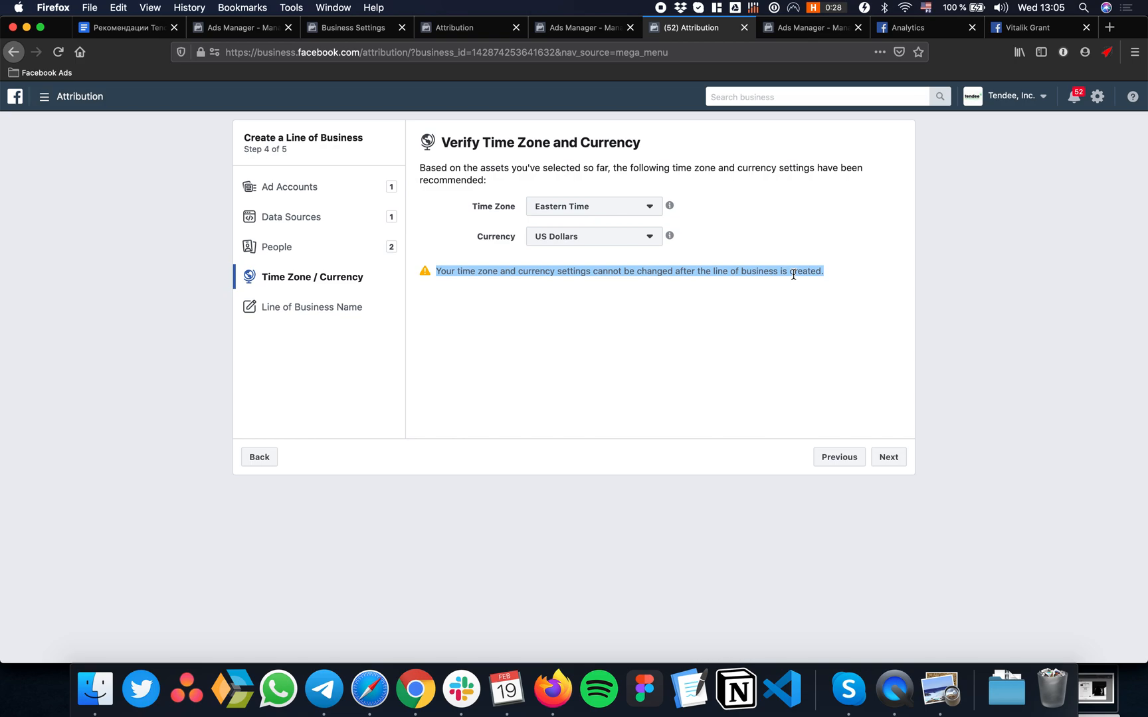
{"action": "mouse_move", "coordinate": [647, 285]}
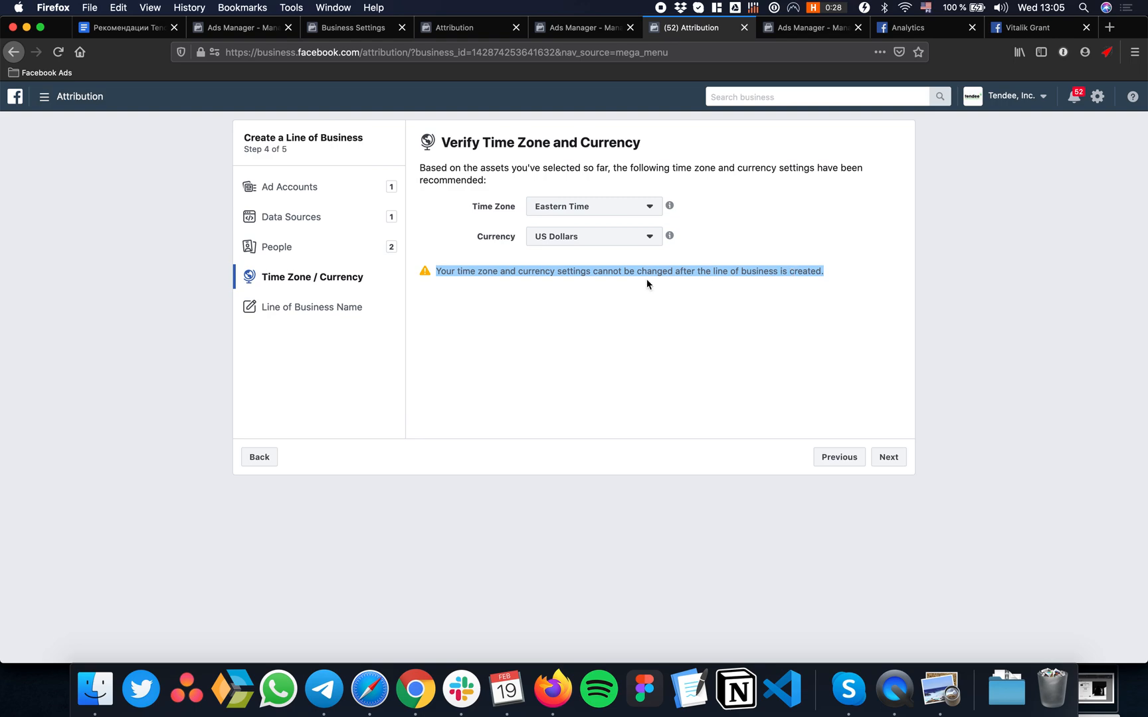
{"action": "mouse_move", "coordinate": [903, 472]}
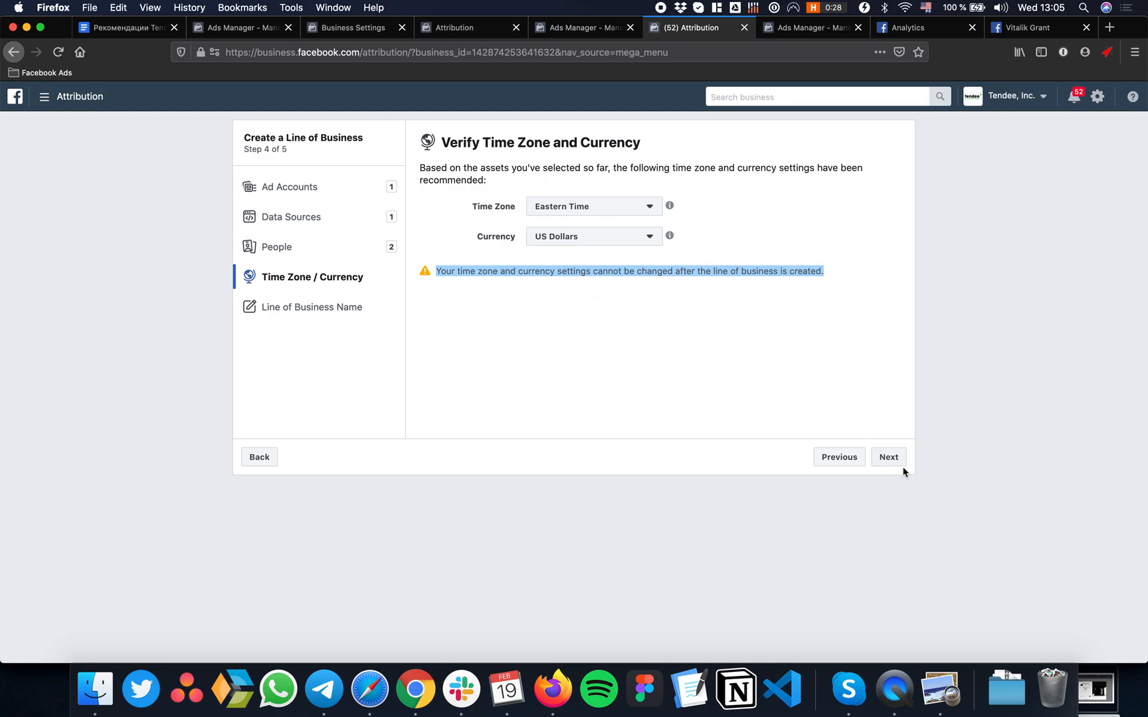
- Name the line of business 'Tendee Attribution' and confirm its creation
{"action": "left_click", "coordinate": [888, 457]}
{"action": "type", "text": "Tendee"}
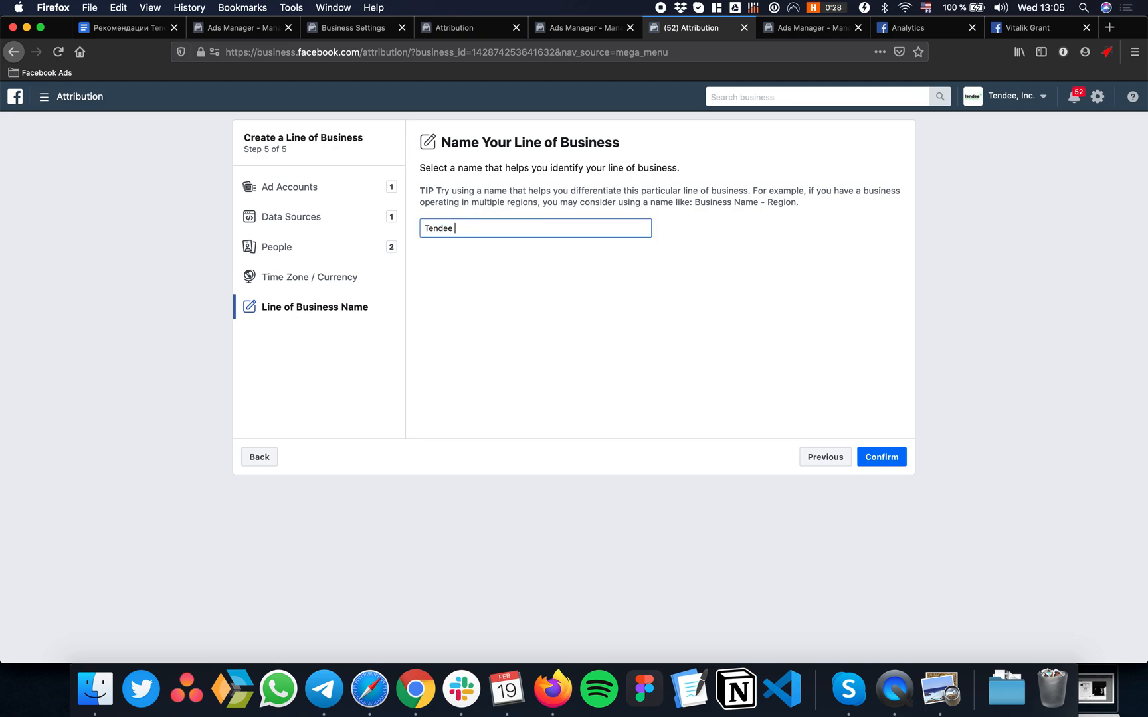
{"action": "type", "text": "Atti"}
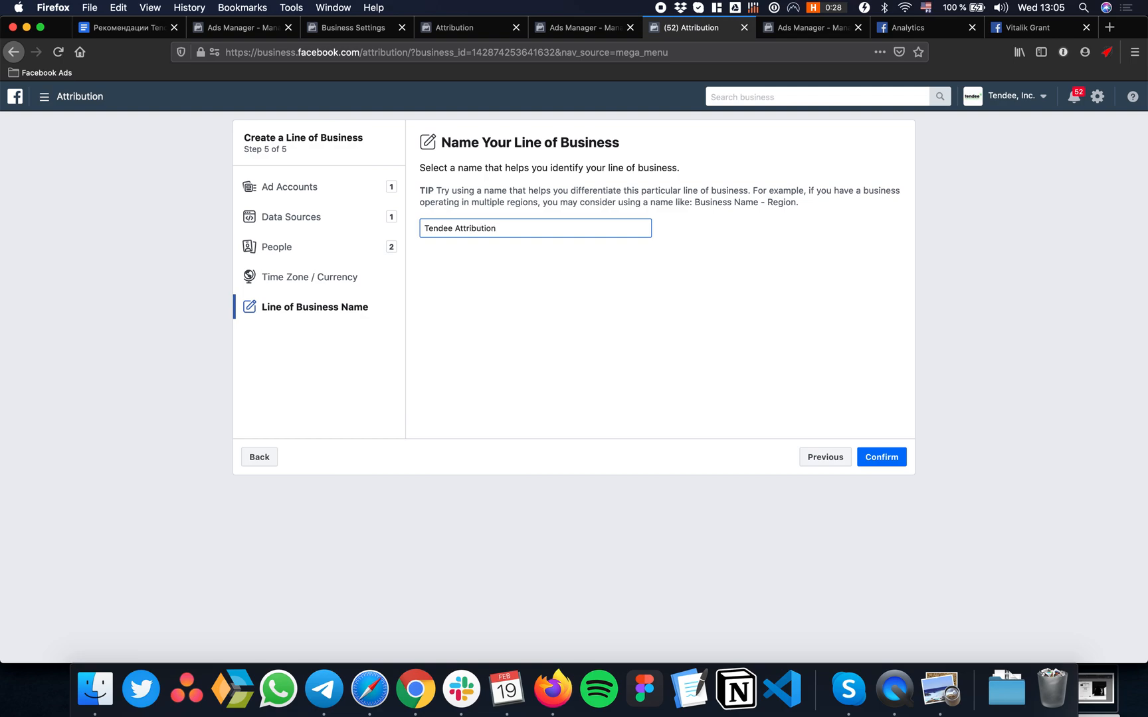
{"action": "left_click", "coordinate": [881, 457]}
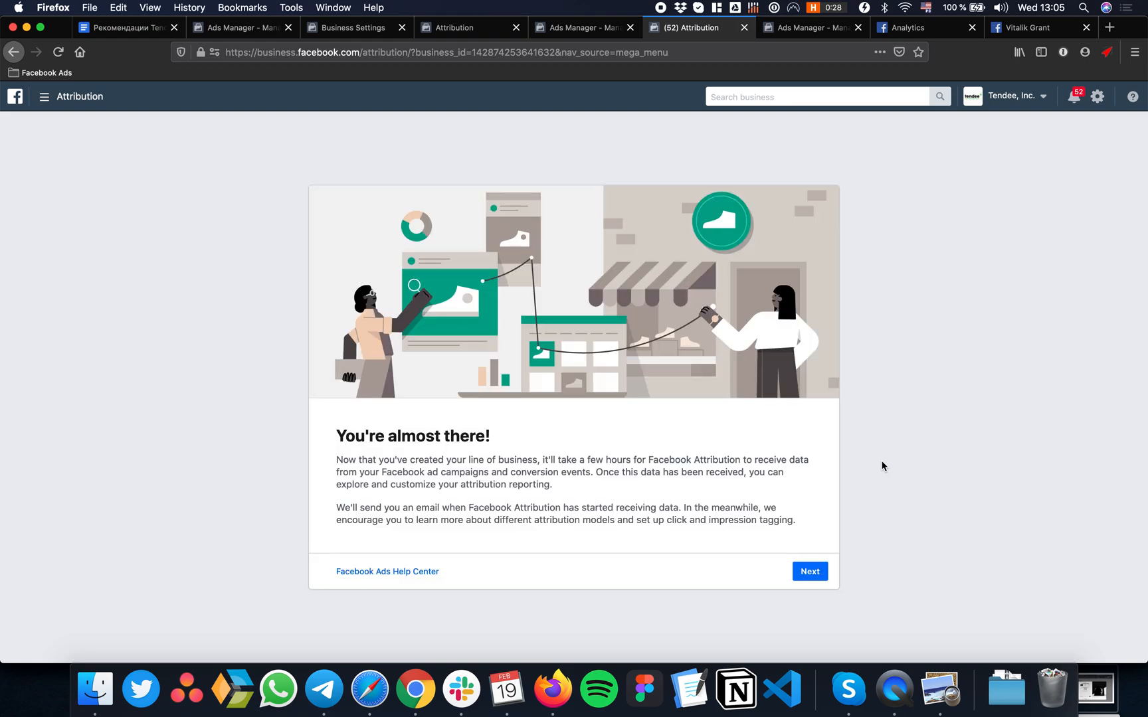
- Continue past 'You're almost there!' to the Tendee Attribution diagnostics page
{"action": "left_click", "coordinate": [809, 572]}
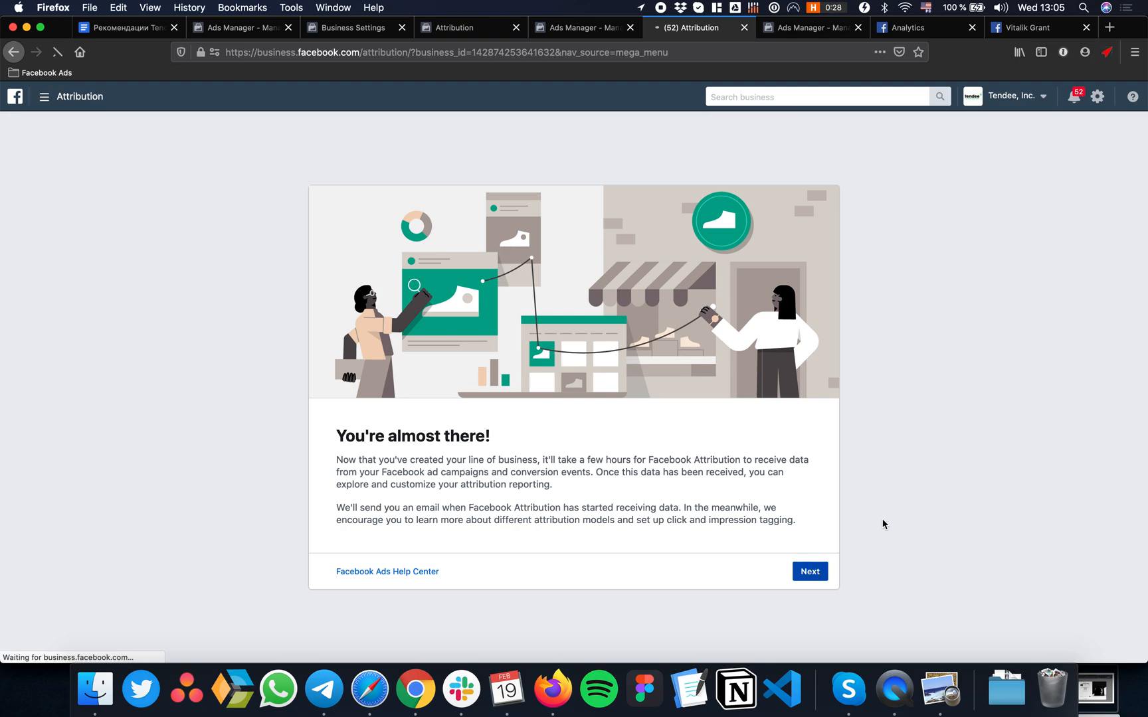
{"action": "left_click", "coordinate": [809, 571]}
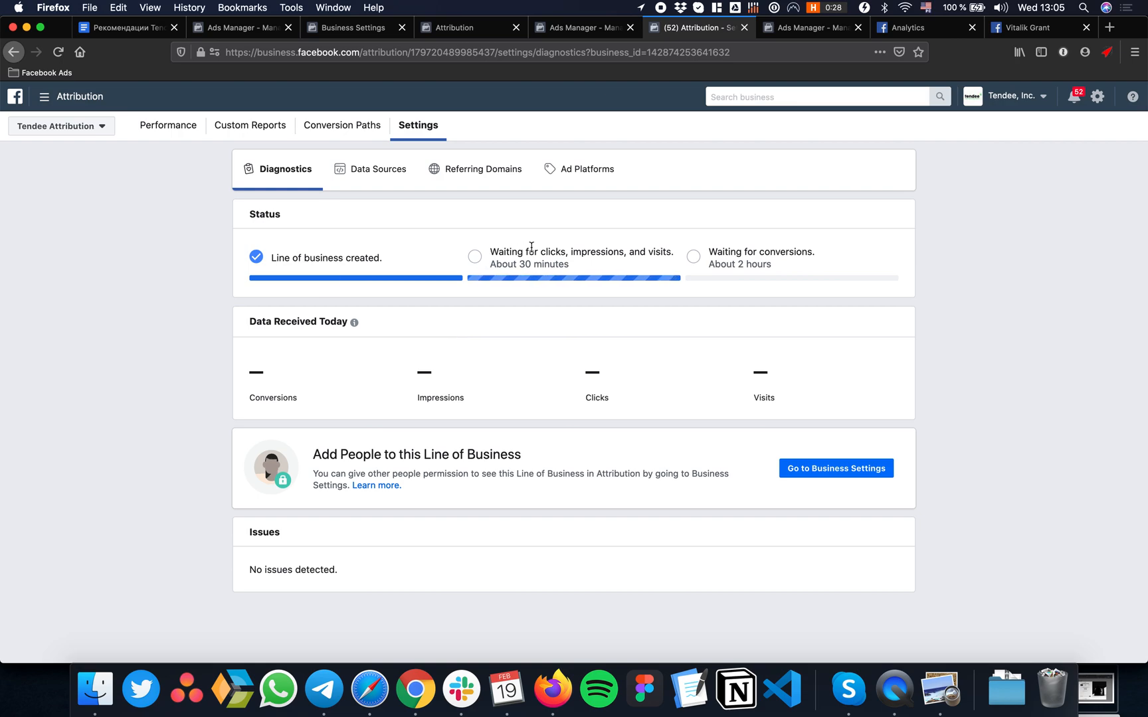
{"action": "mouse_move", "coordinate": [587, 280]}
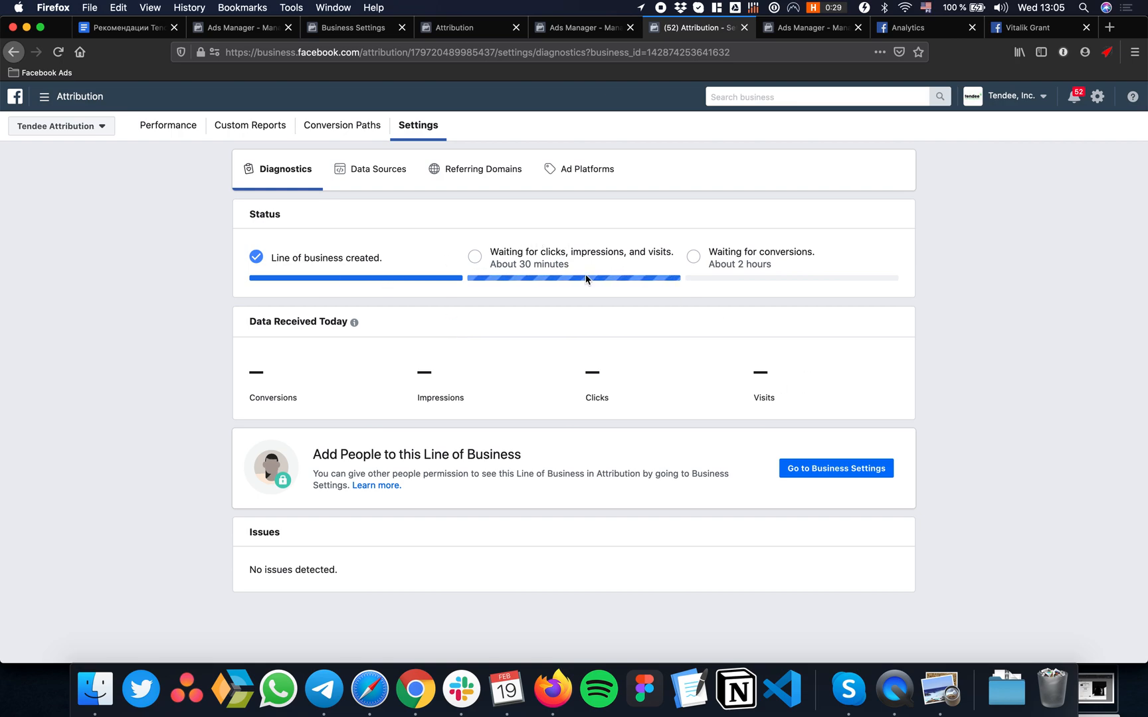
{"action": "mouse_move", "coordinate": [882, 359]}
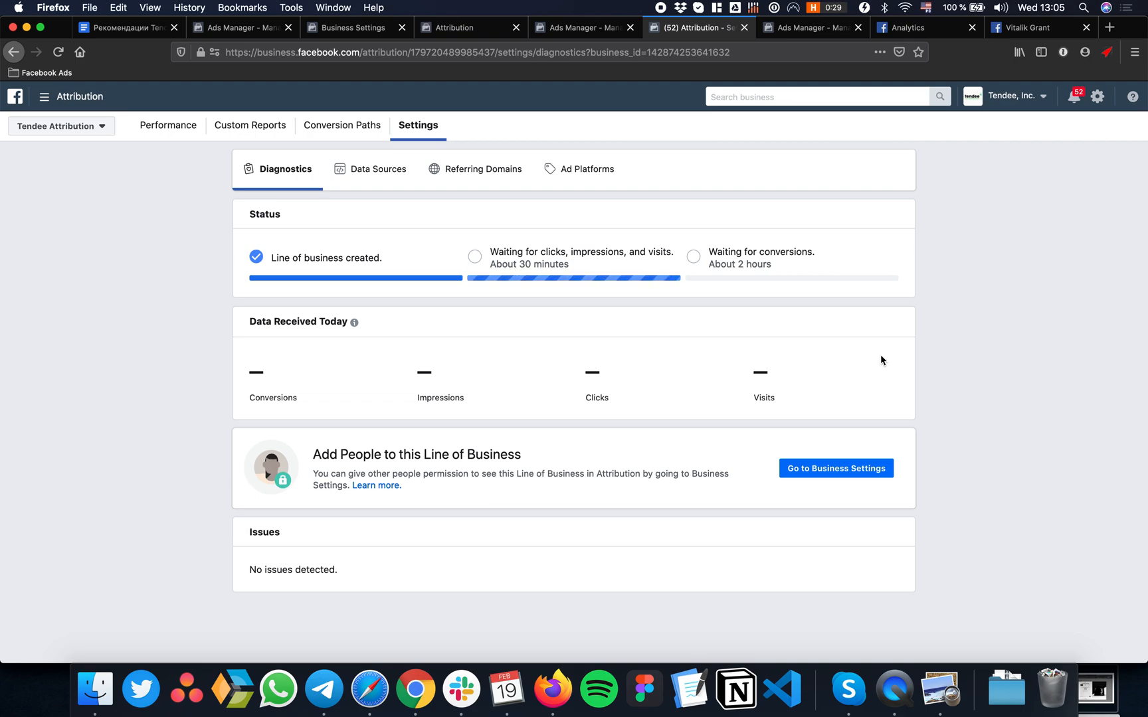
{"action": "mouse_move", "coordinate": [897, 321]}
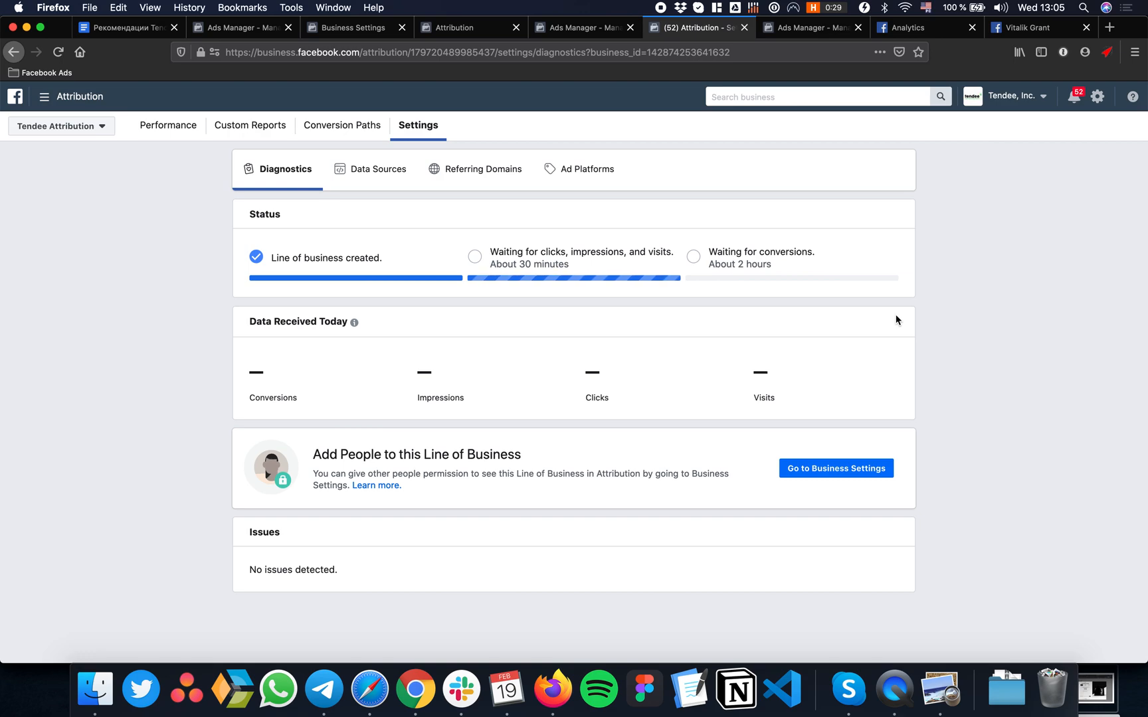
{"action": "mouse_move", "coordinate": [782, 457]}
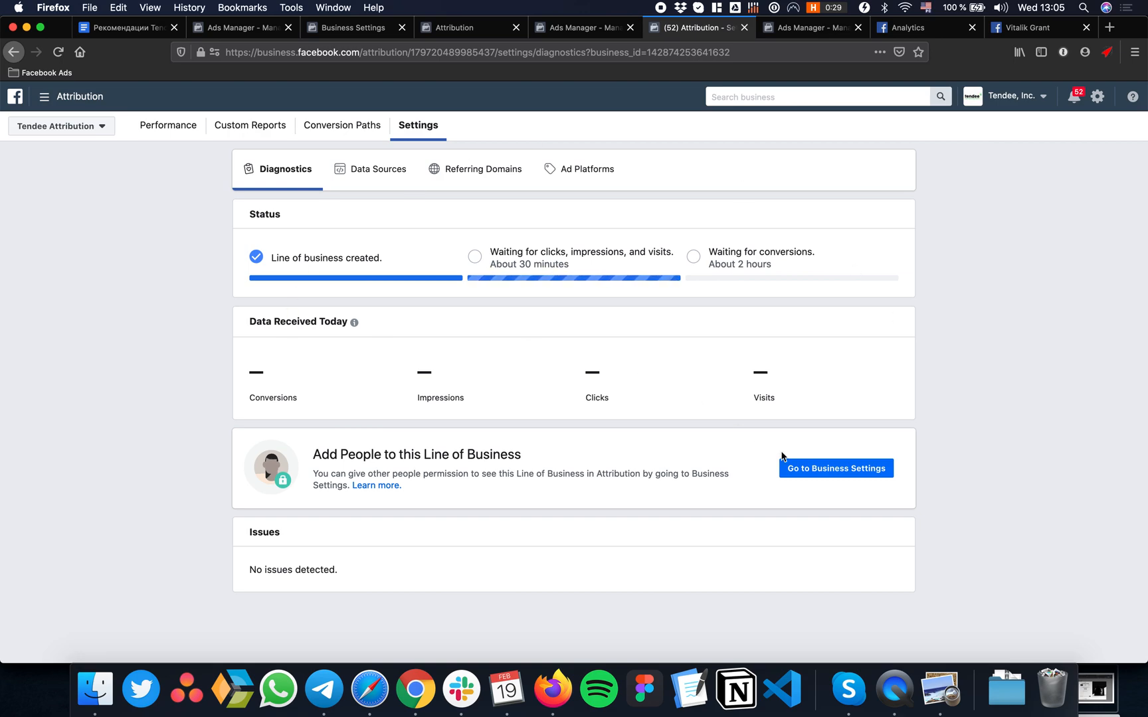
{"action": "mouse_move", "coordinate": [1049, 435]}
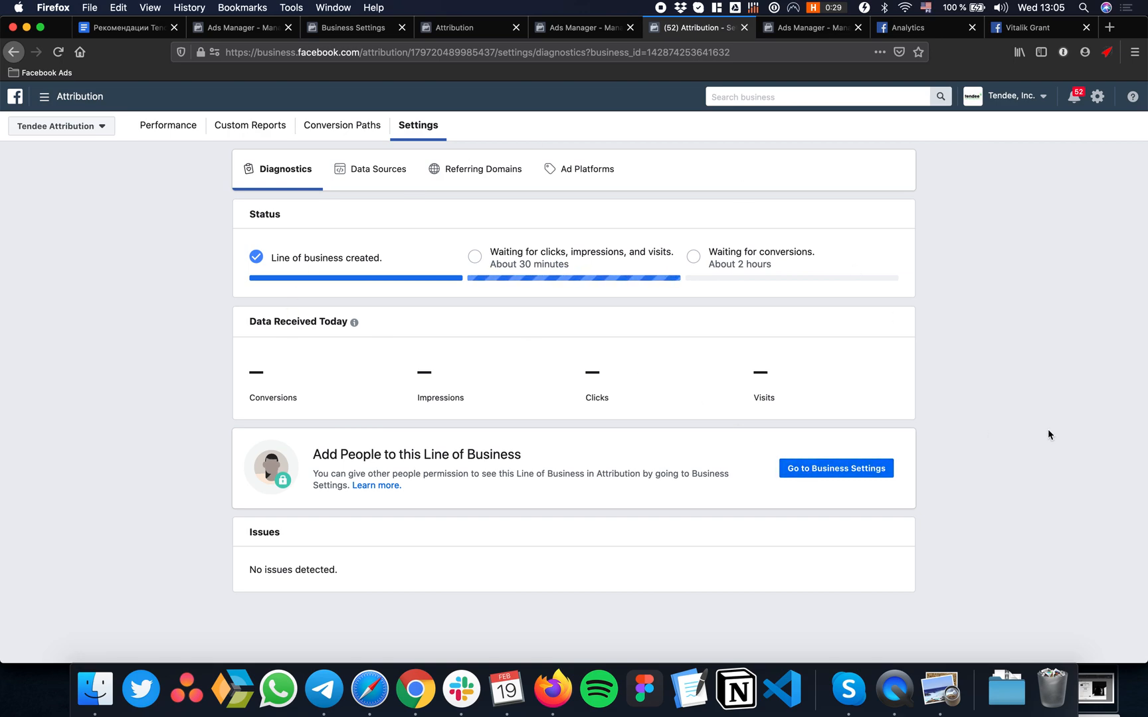